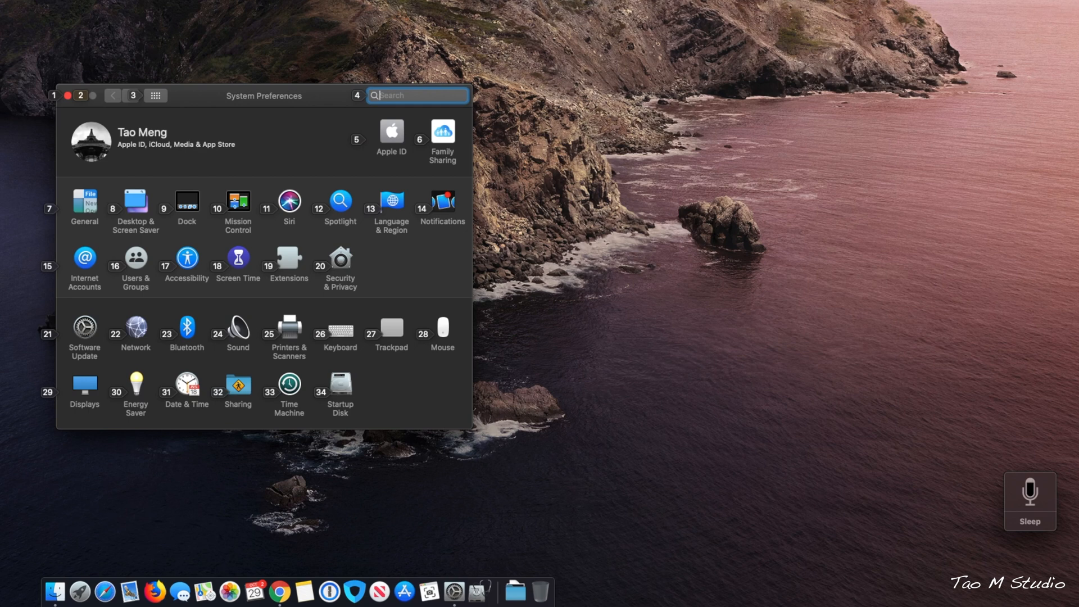
type("See")
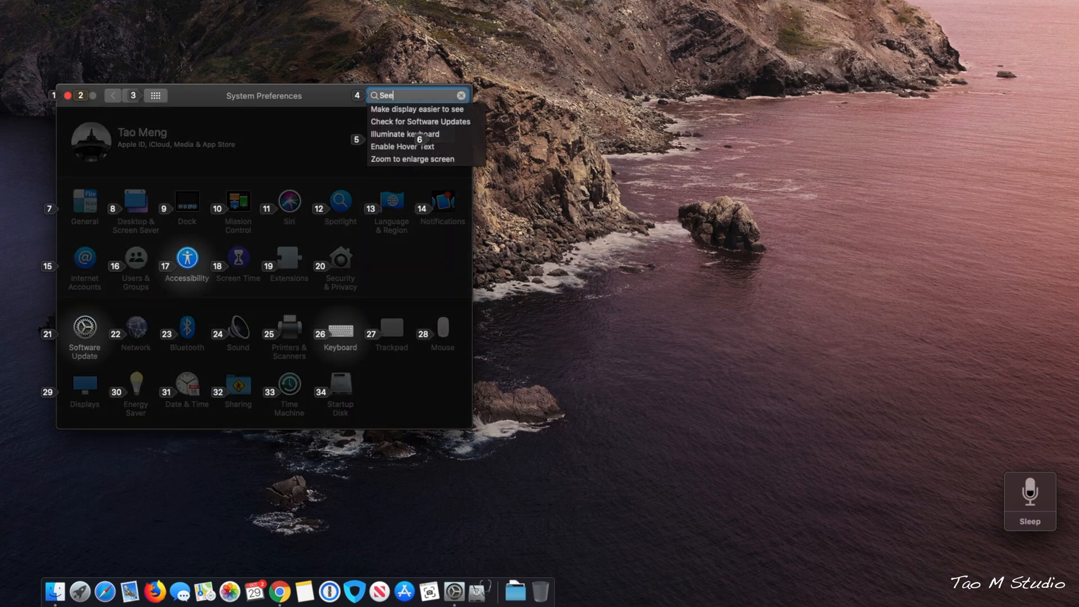
left_click(461, 96)
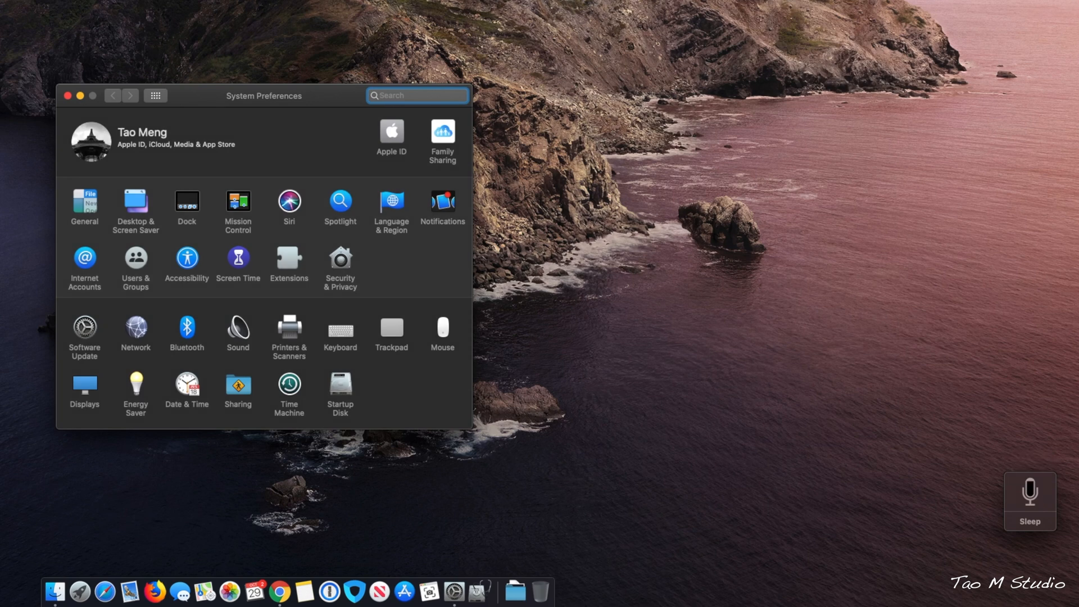
left_click(416, 95)
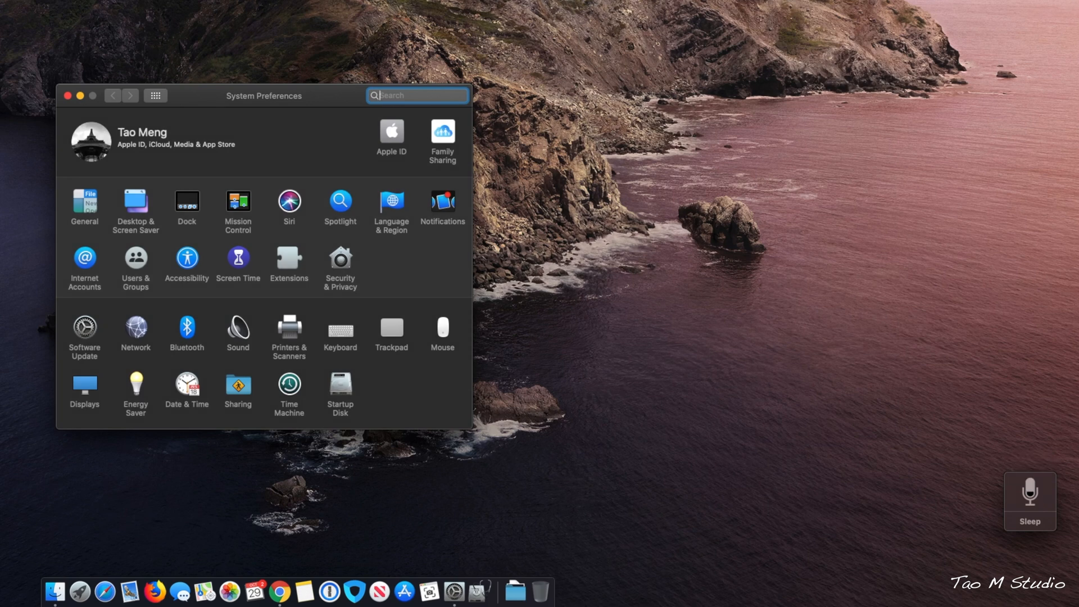